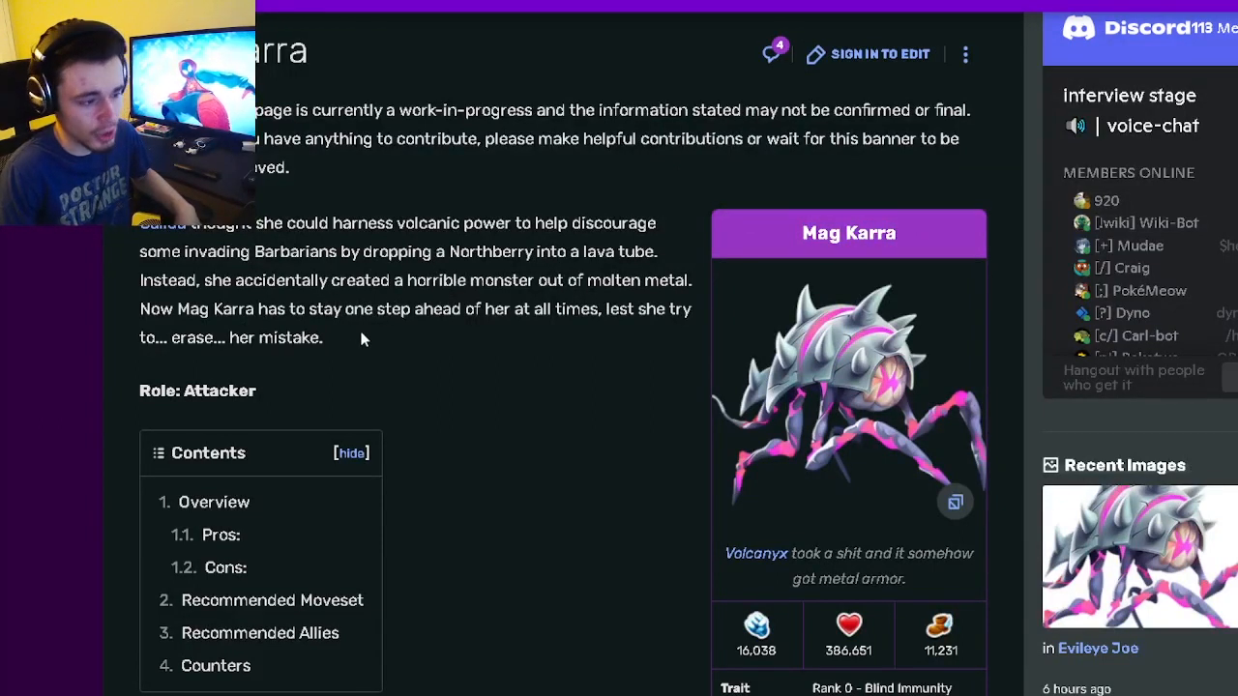
mouse_move(464, 271)
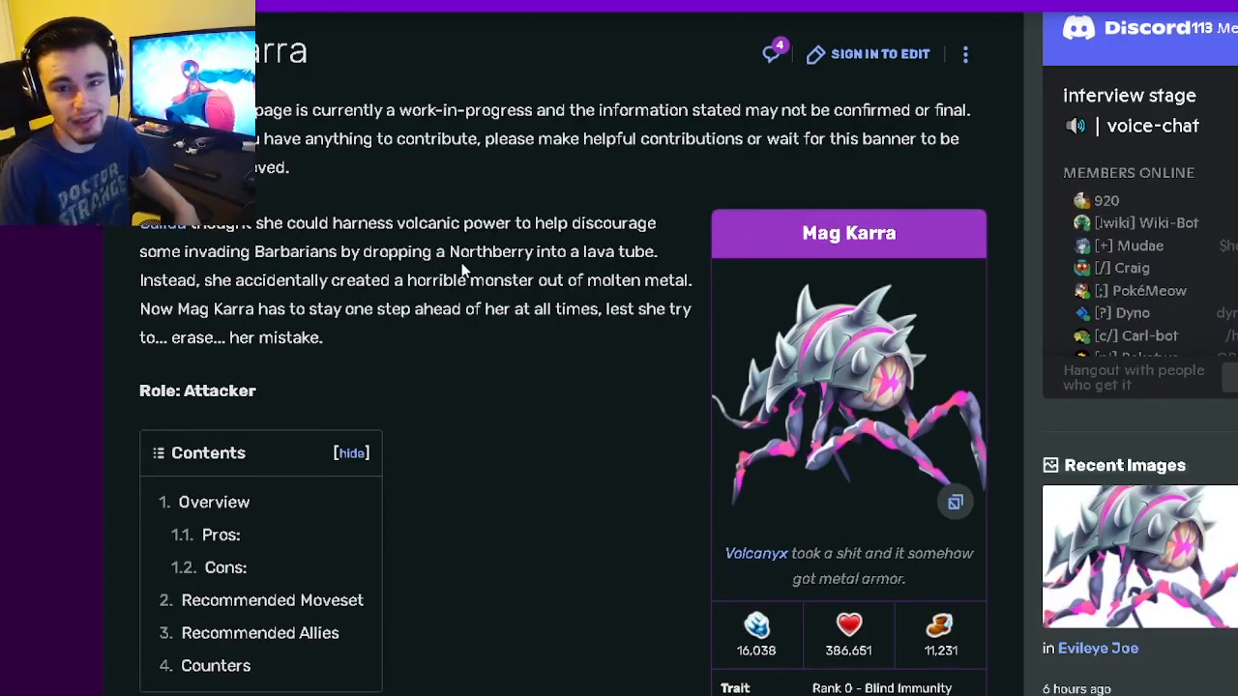
Scroll to Mag Karra's trait row and highlight the Rank 0 Blind Immunity trait
scroll("down", 3)
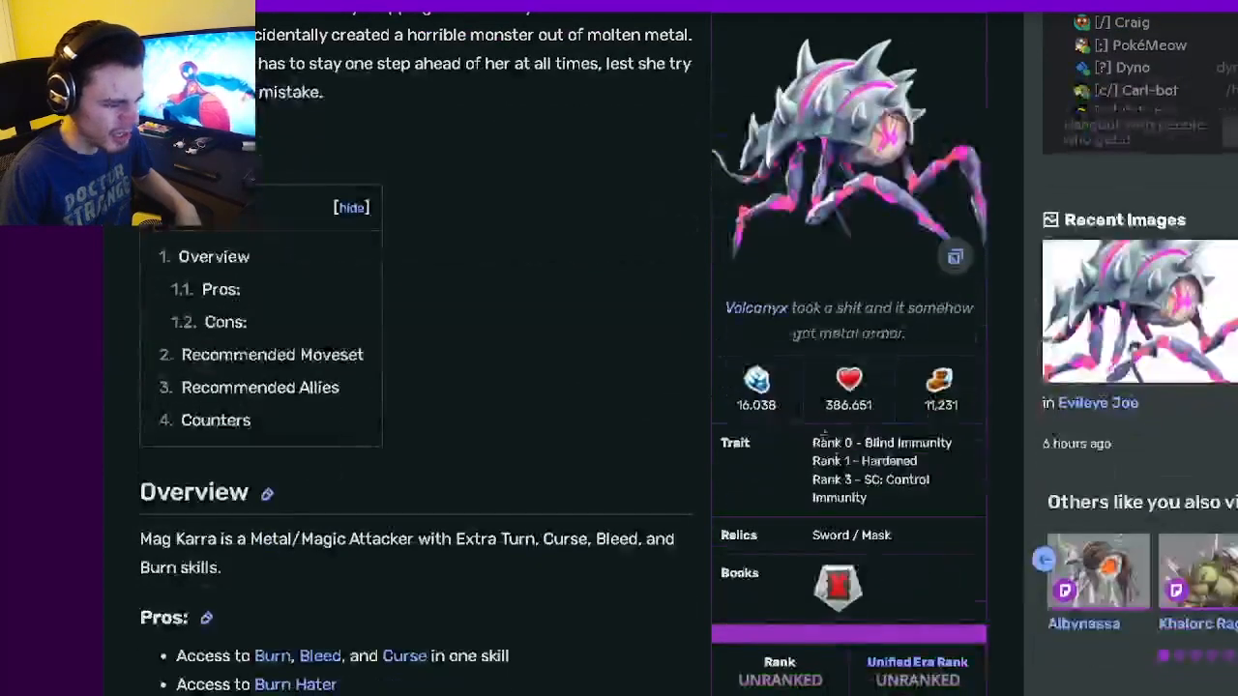
left_click_drag(811, 442, 866, 501)
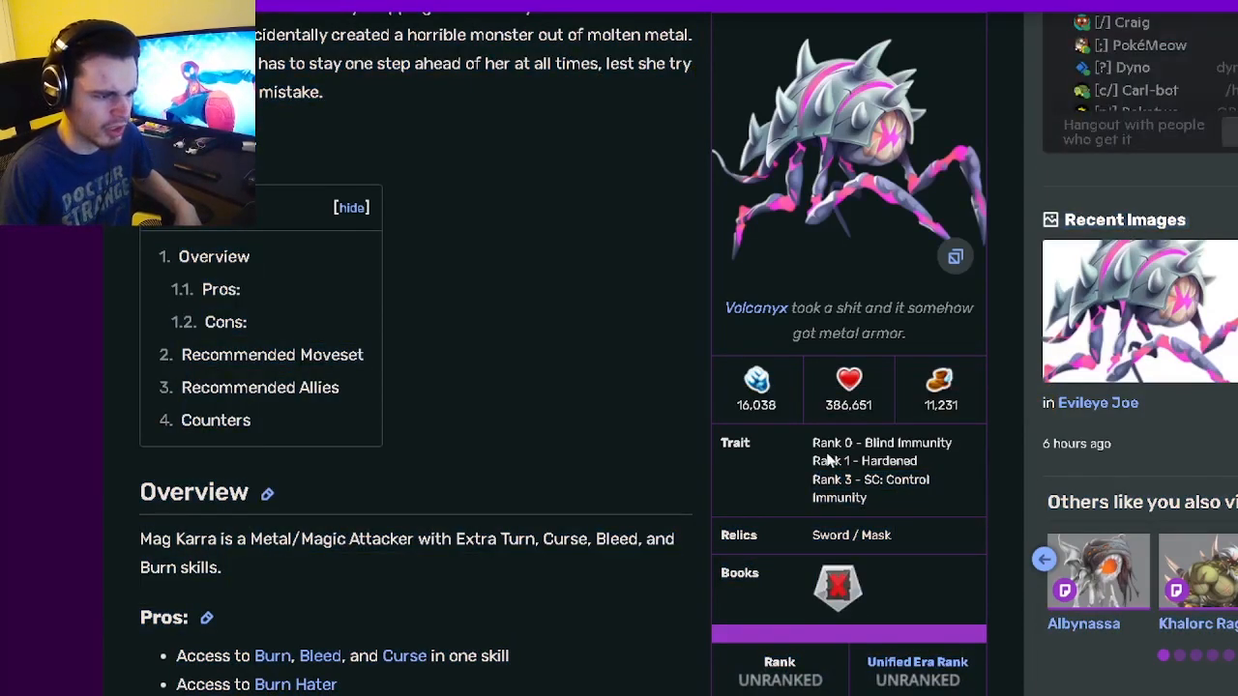
left_click_drag(813, 442, 881, 501)
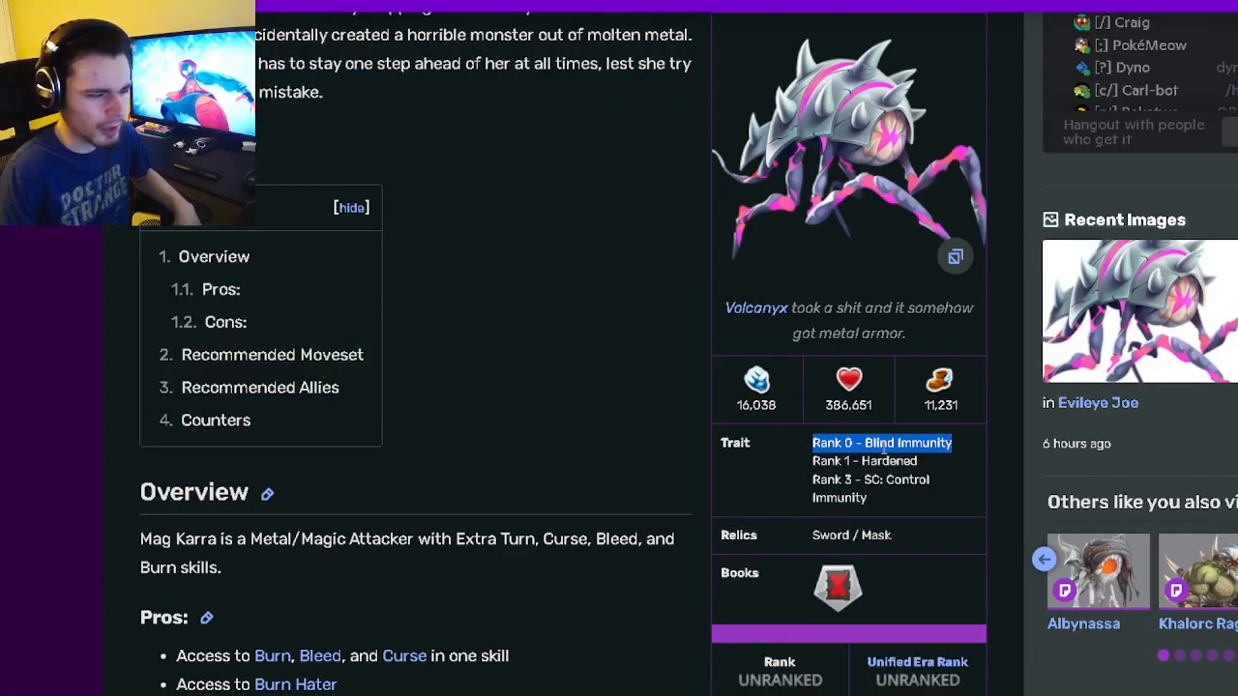
Read Mag Karra's pros and cons, highlighting the Burn, Bleed and Curse pro
scroll("down", 3)
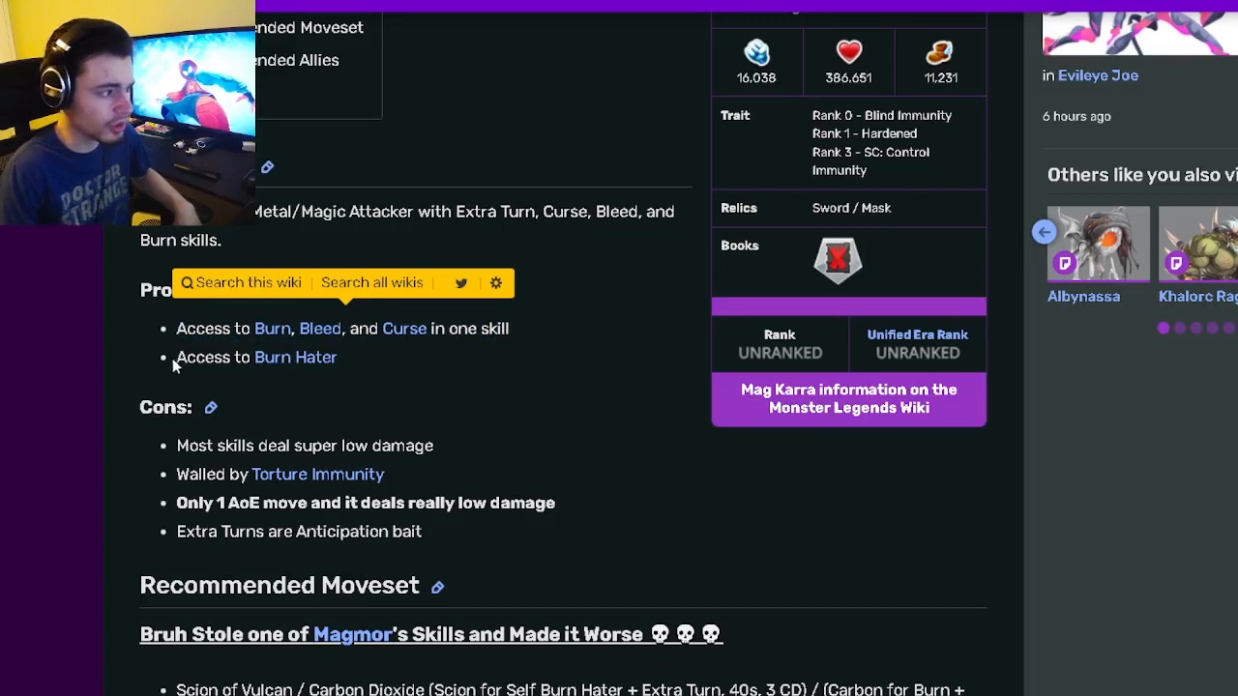
double_click(477, 327)
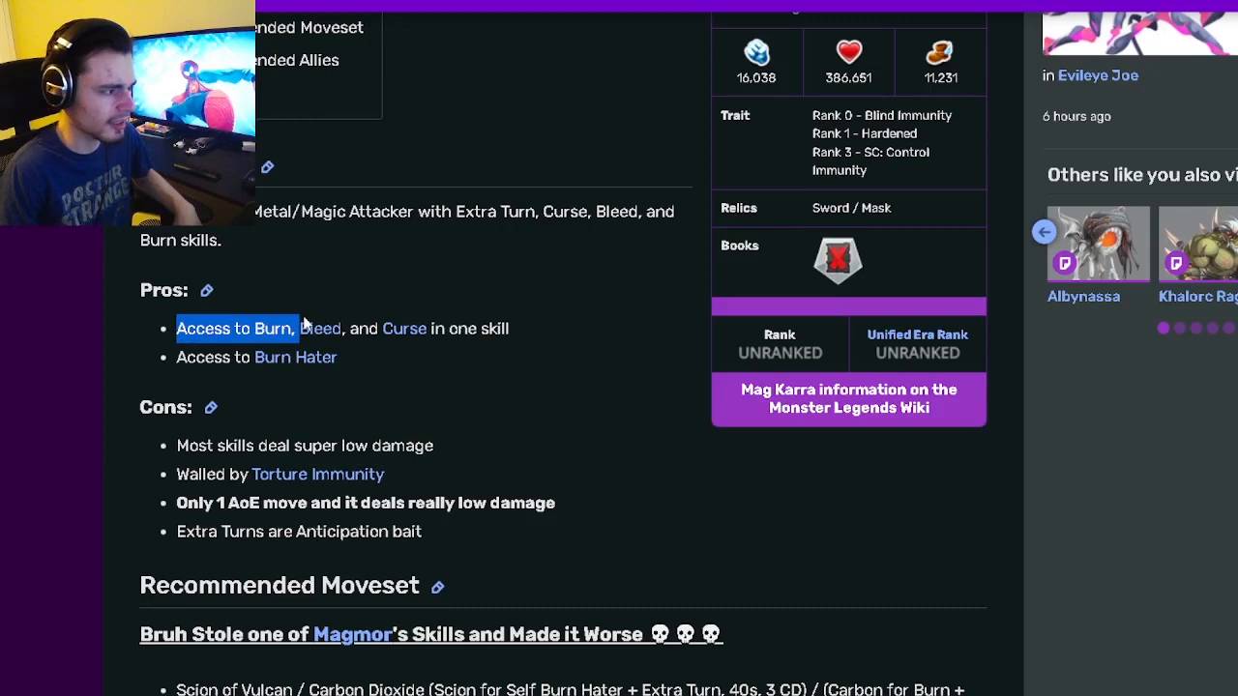
scroll("down", 3)
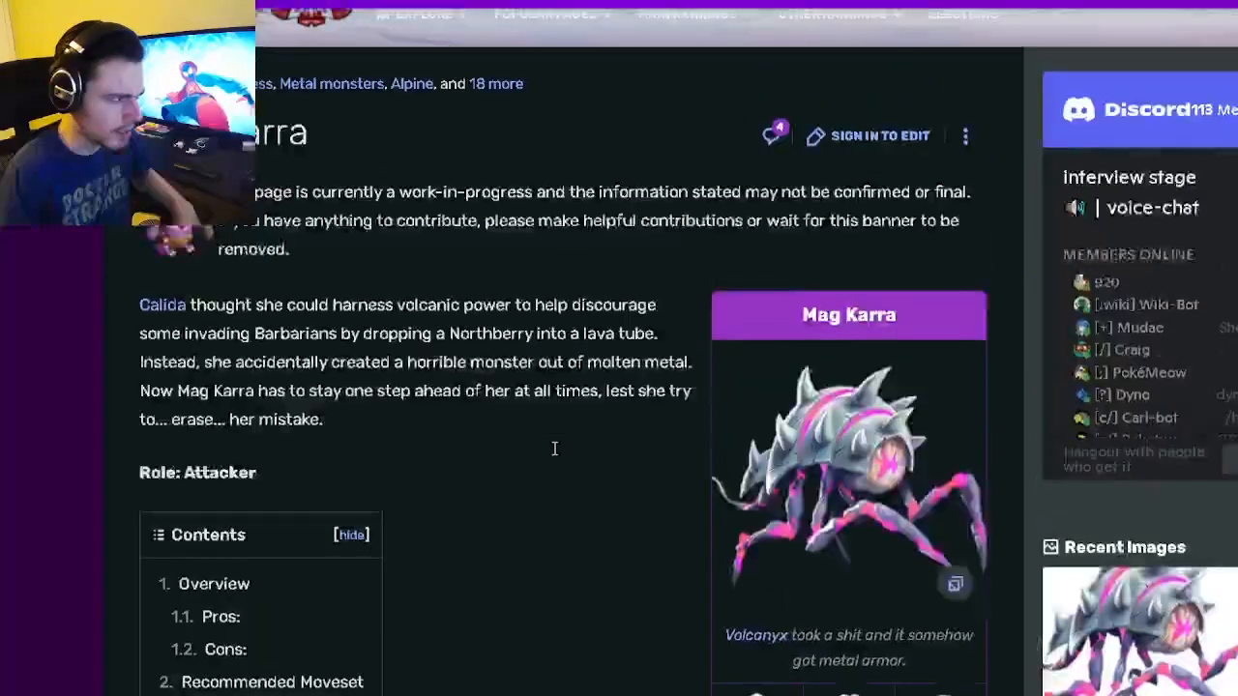
Scroll to the Recommended Moveset and highlight Lava Burst's damage and extra turn details
scroll("down", 3)
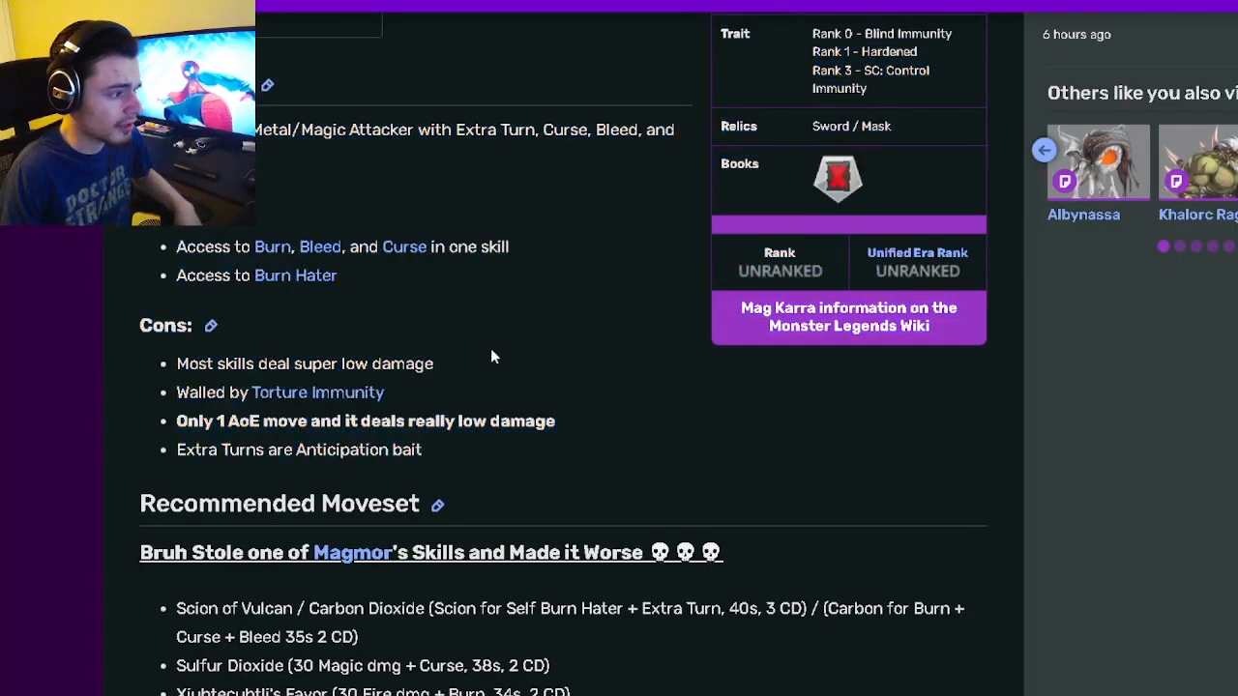
scroll("down", 3)
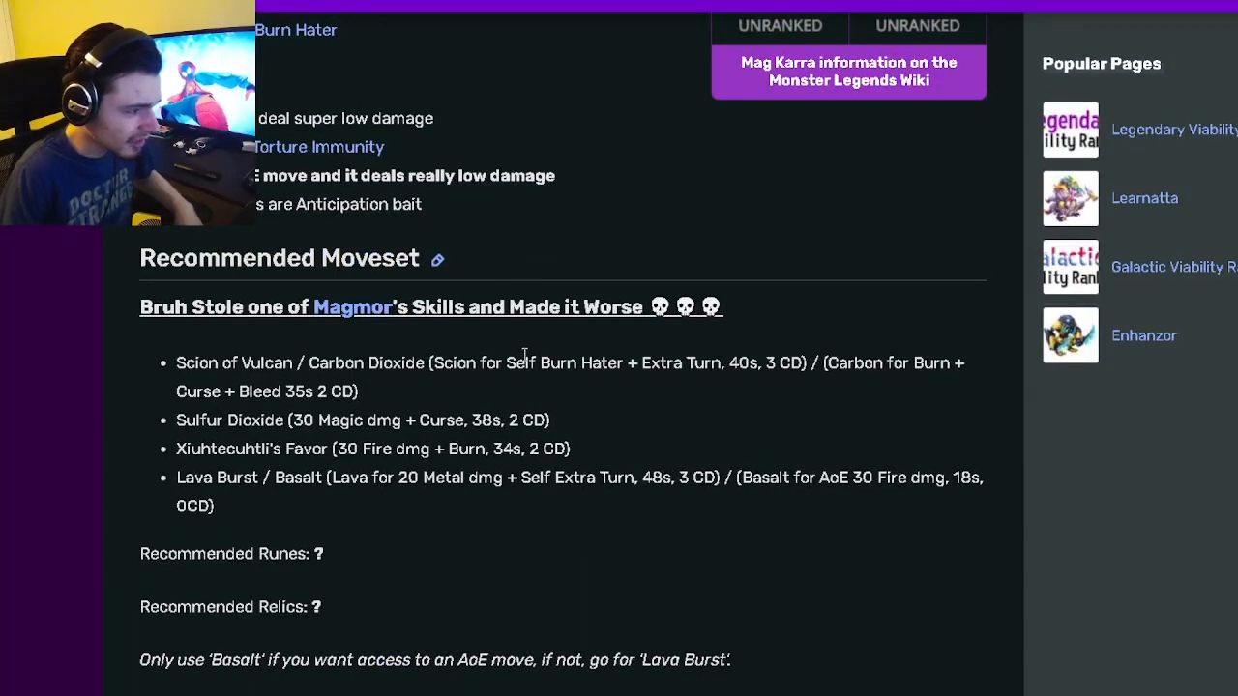
left_click_drag(530, 363, 791, 363)
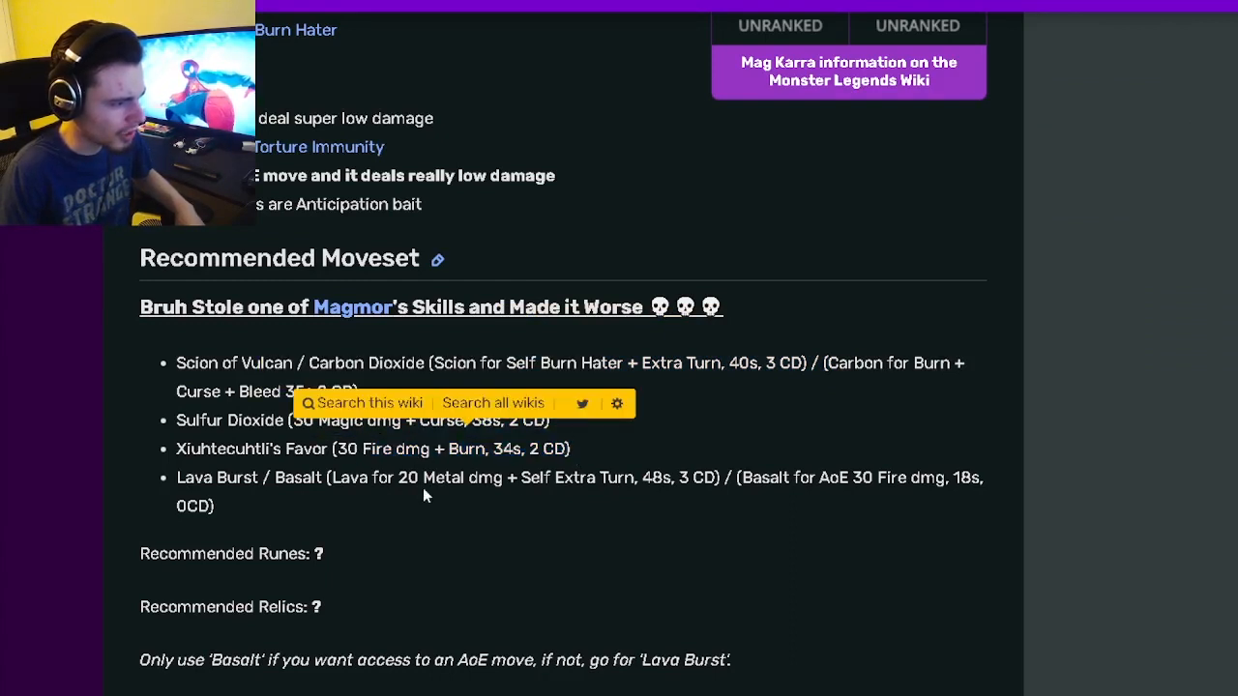
left_click_drag(395, 478, 675, 478)
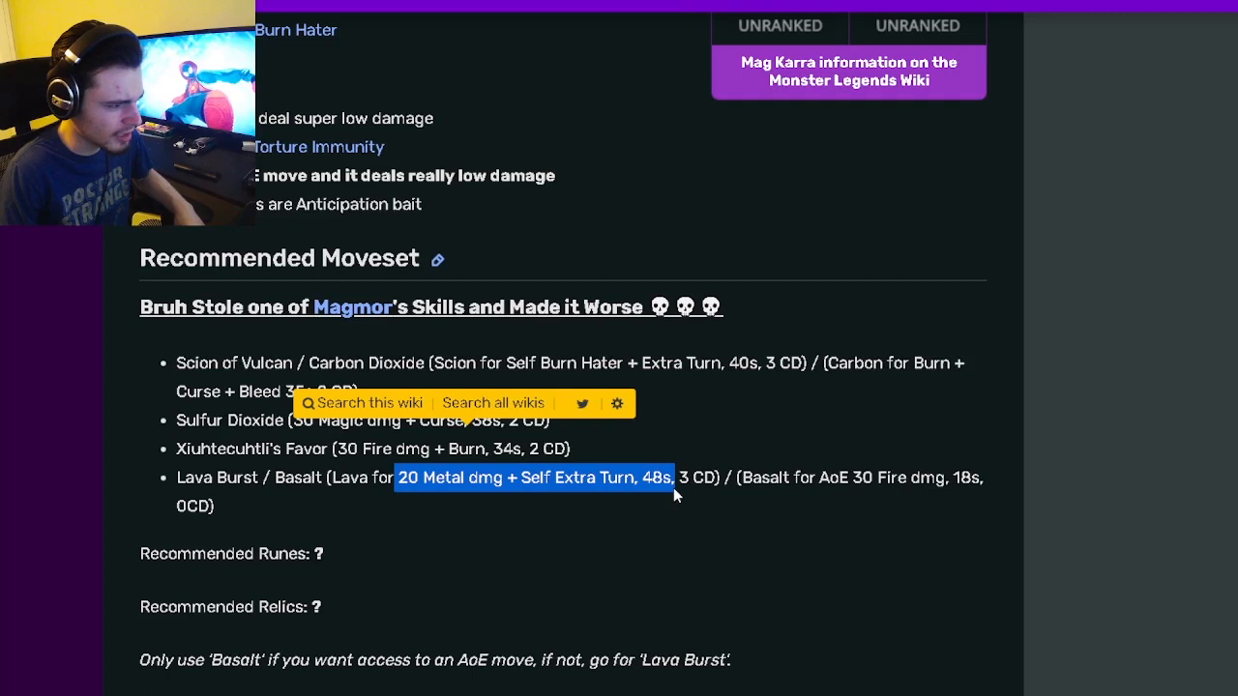
Highlight words in Mag Karra's moveset text while reading, then clear the selection
left_click(855, 479)
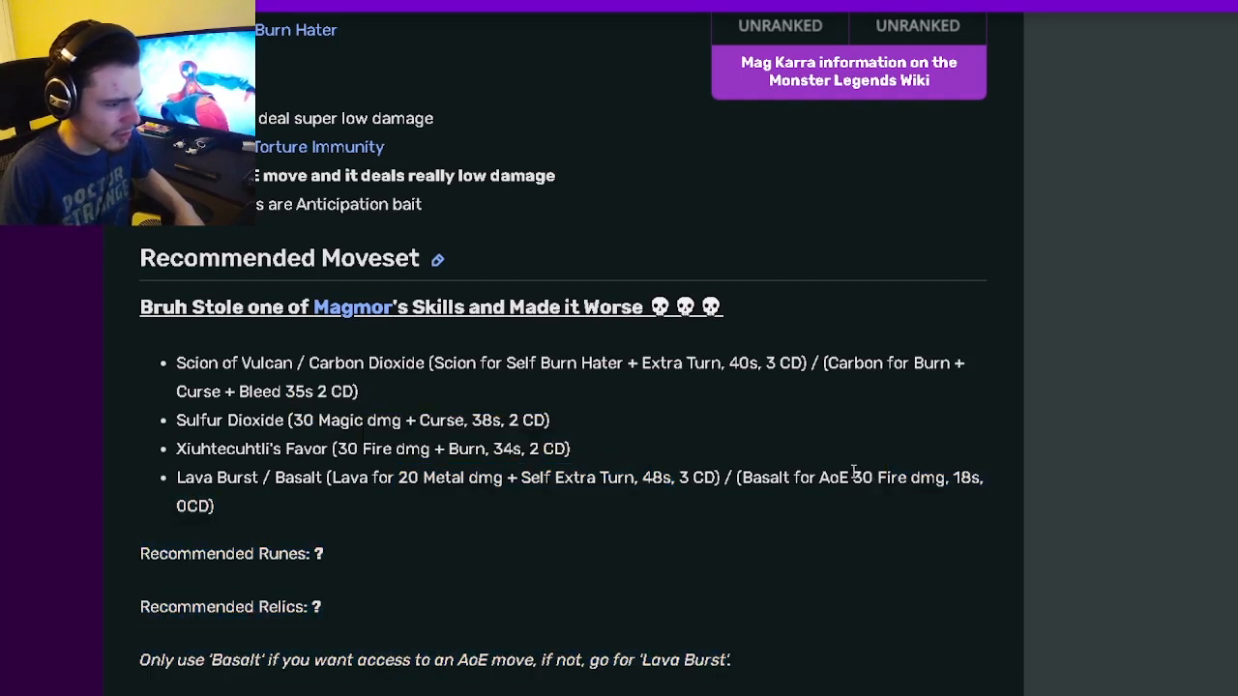
double_click(186, 507)
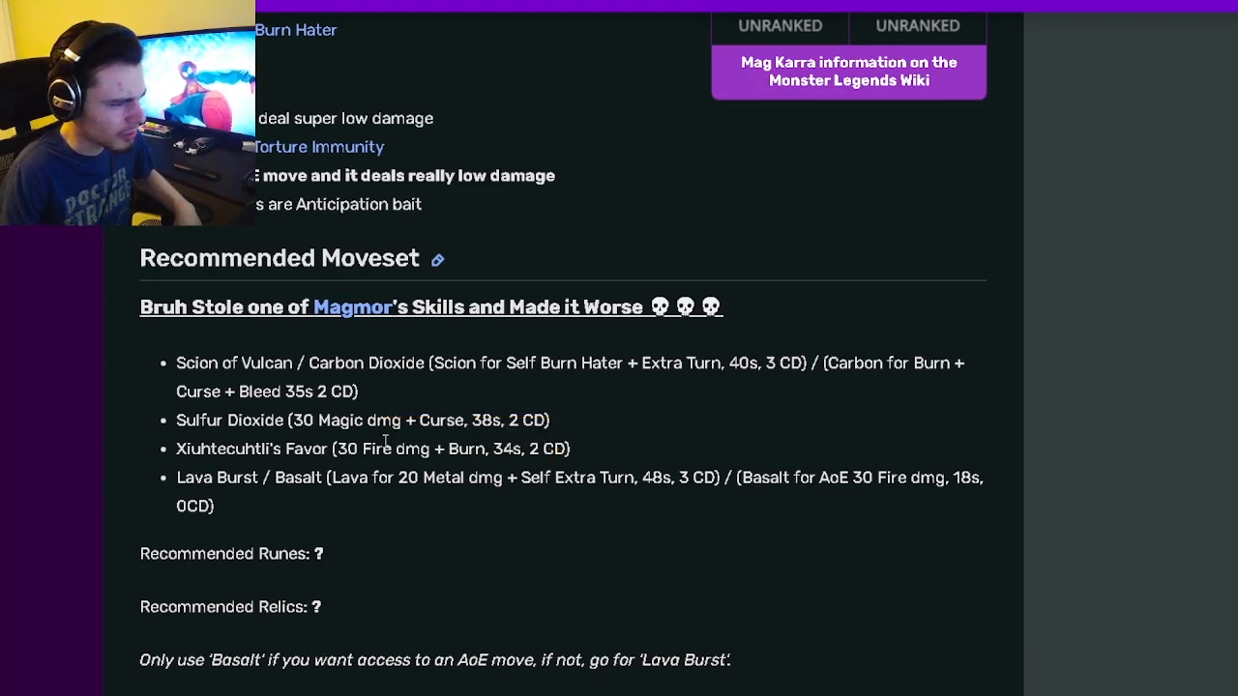
double_click(865, 363)
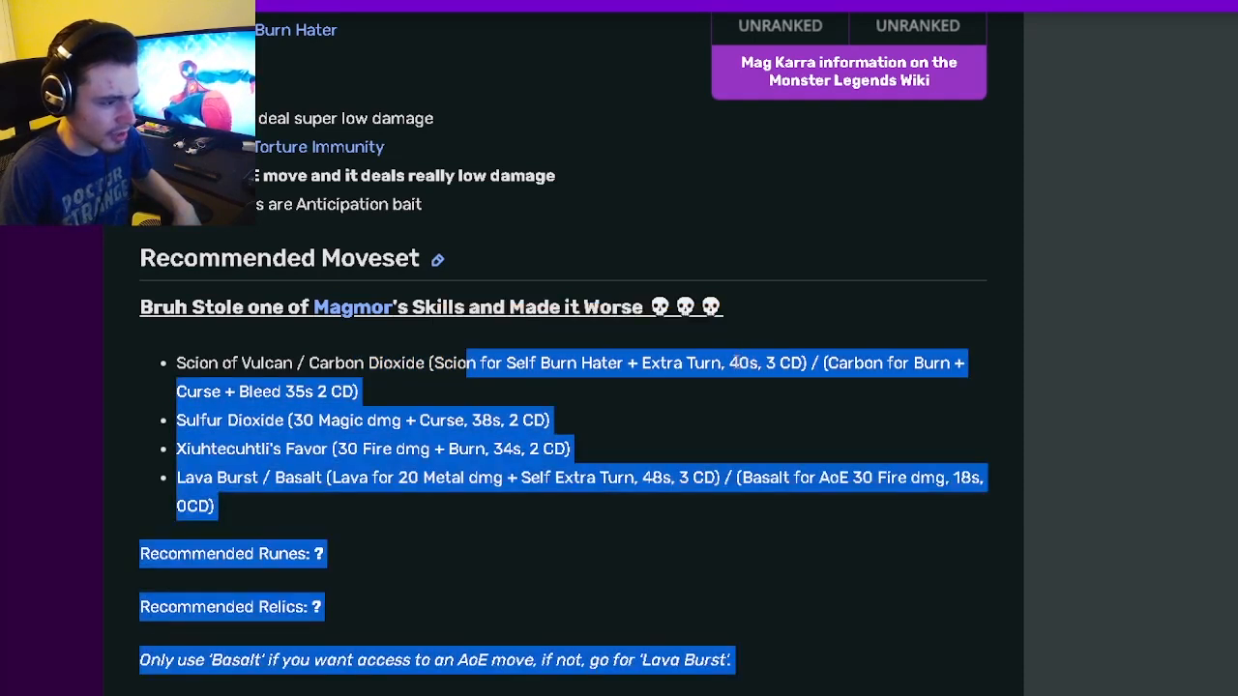
left_click(739, 387)
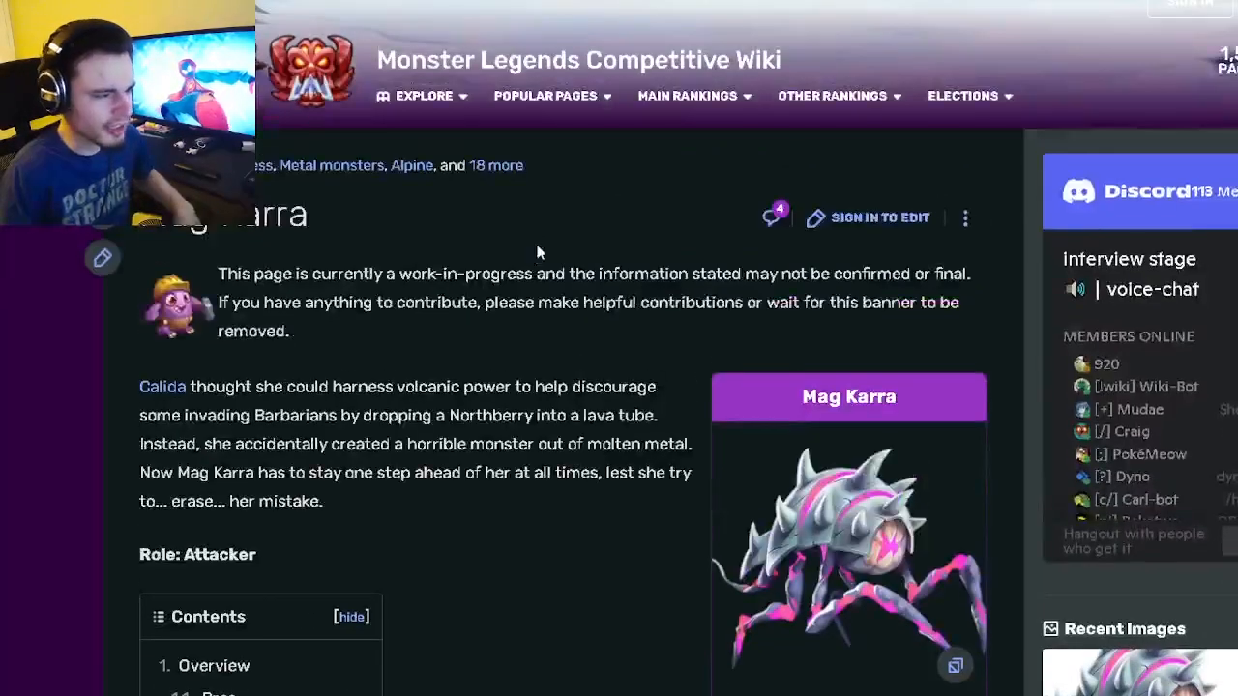
Scroll to Mag Karra's Attacker role and the table of contents
scroll("down", 3)
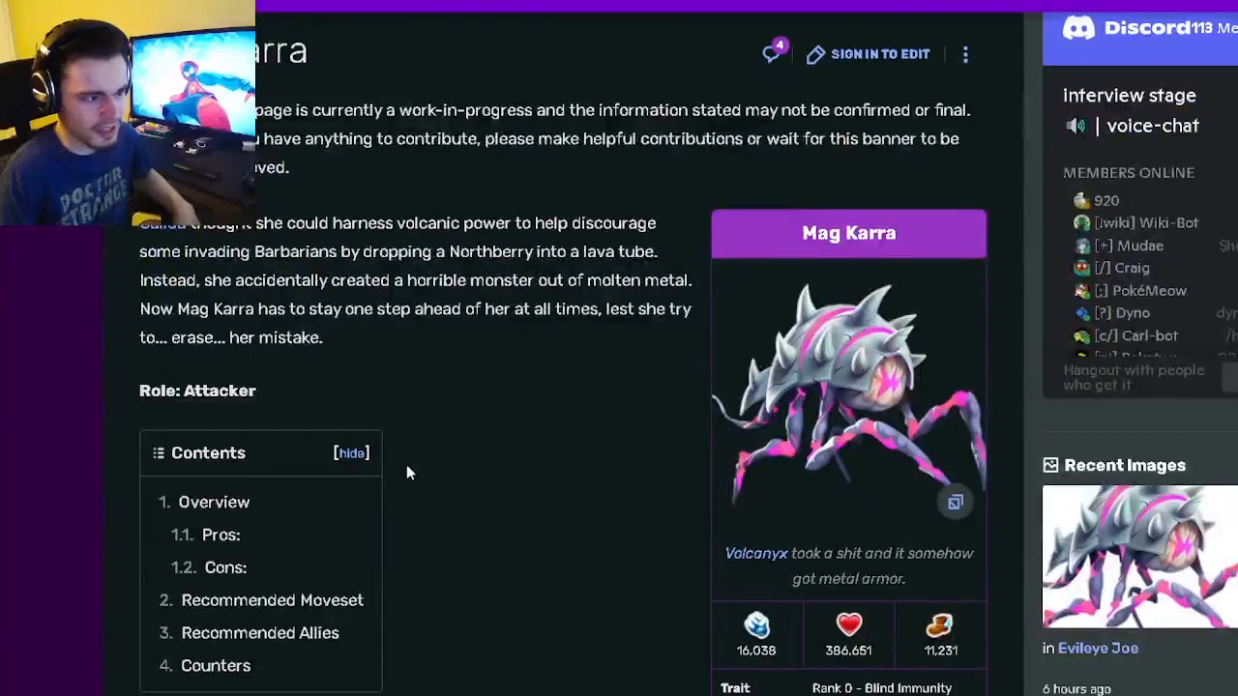
mouse_move(340, 337)
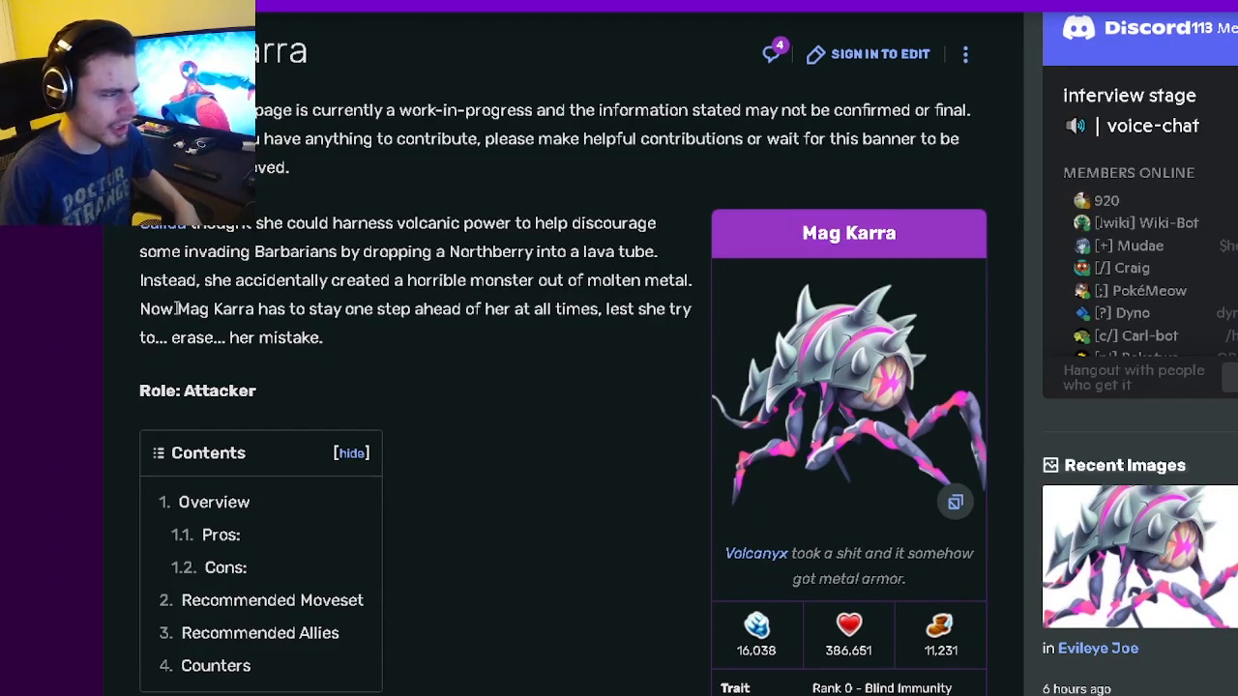
mouse_move(281, 390)
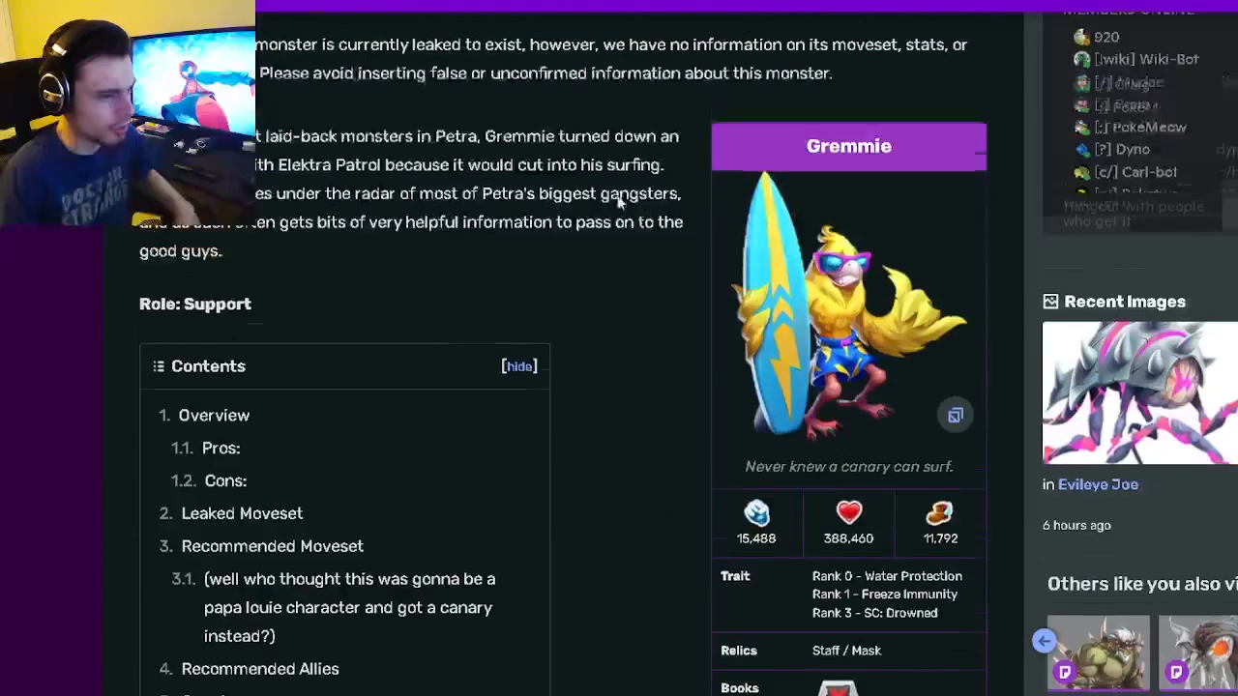
Scroll Gremmie's Support-role page, then close the Explore dropdown without choosing
scroll("down", 3)
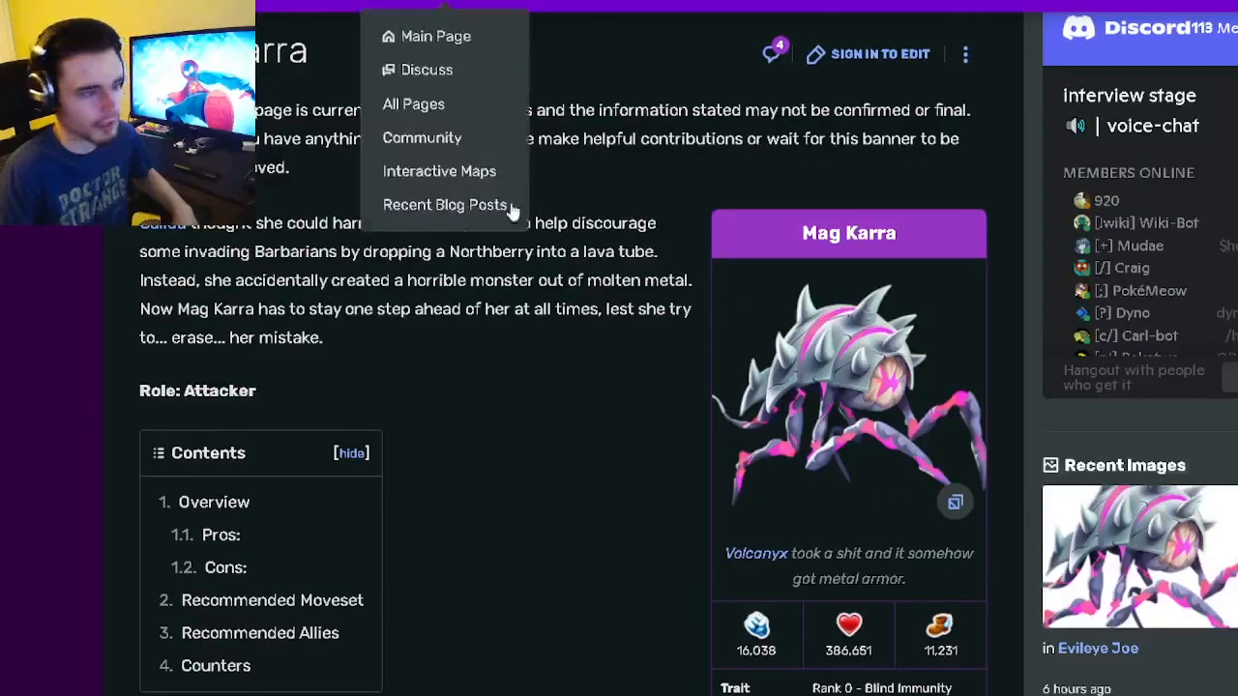
left_click(377, 275)
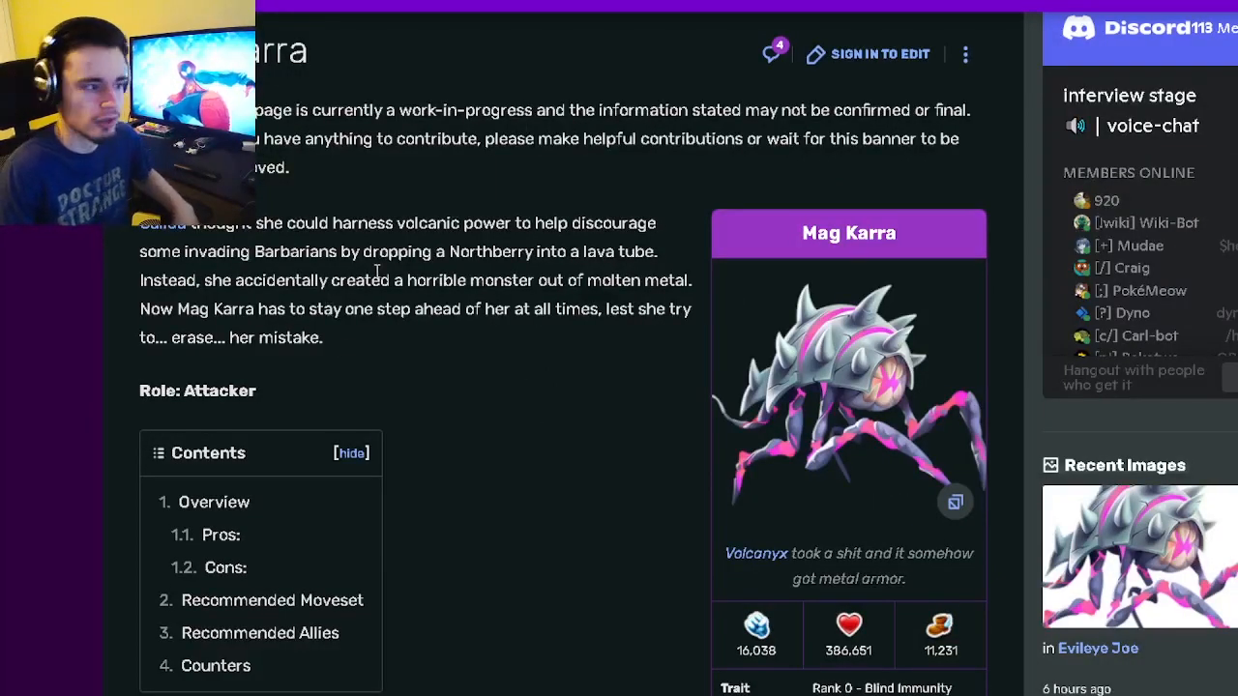